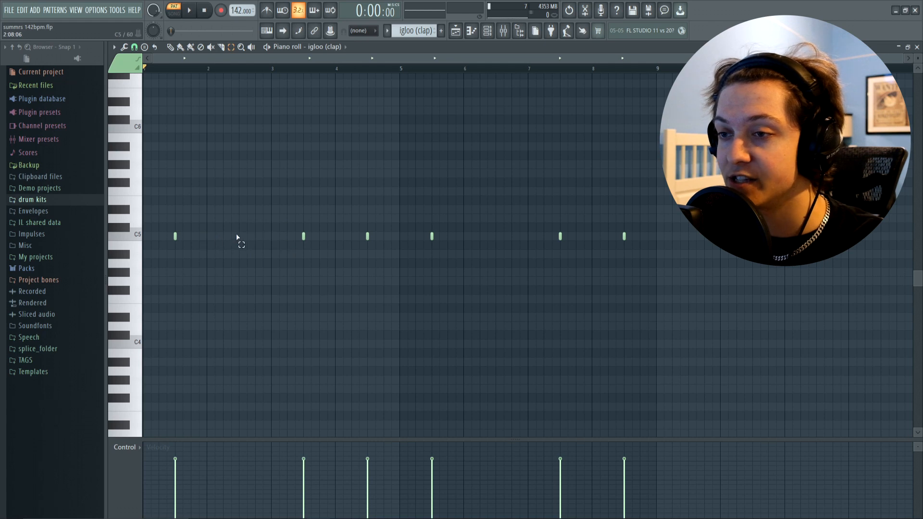
mouse_move(246, 245)
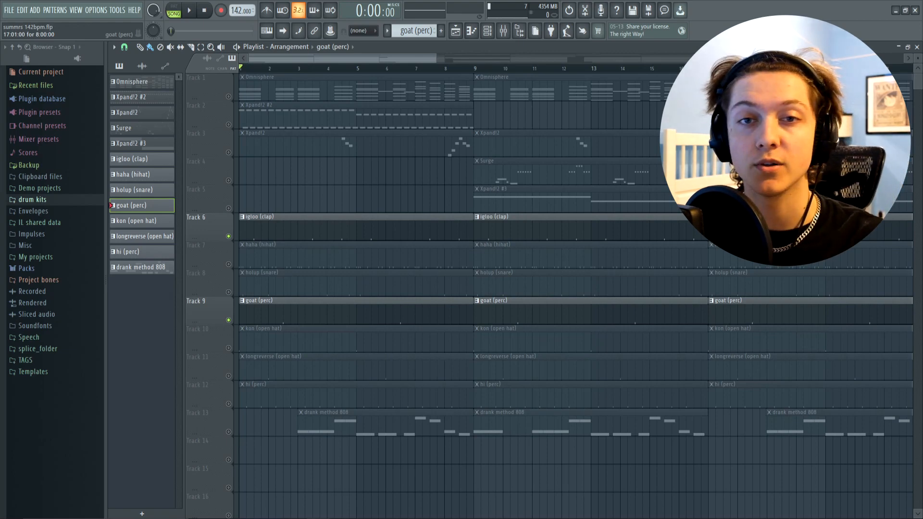
left_click(193, 10)
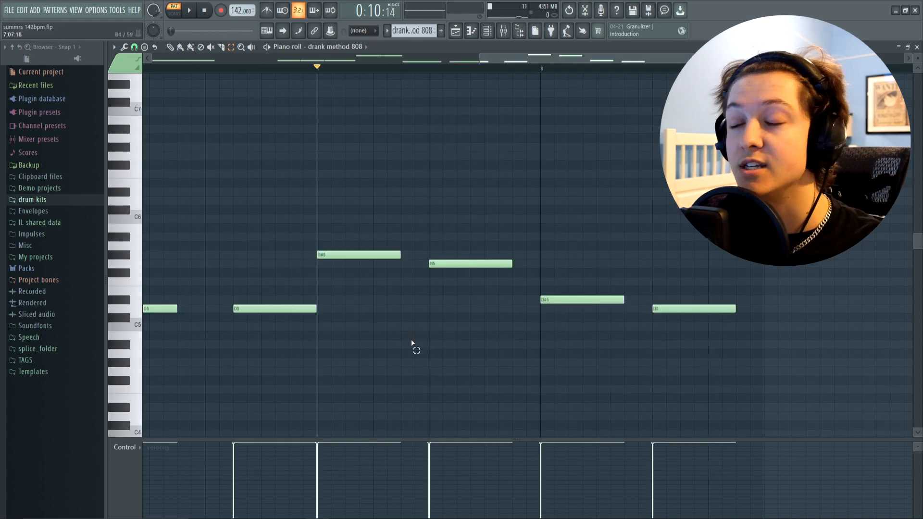
Open the Mixer to view the beat's insert tracks and their fader levels
left_click(525, 275)
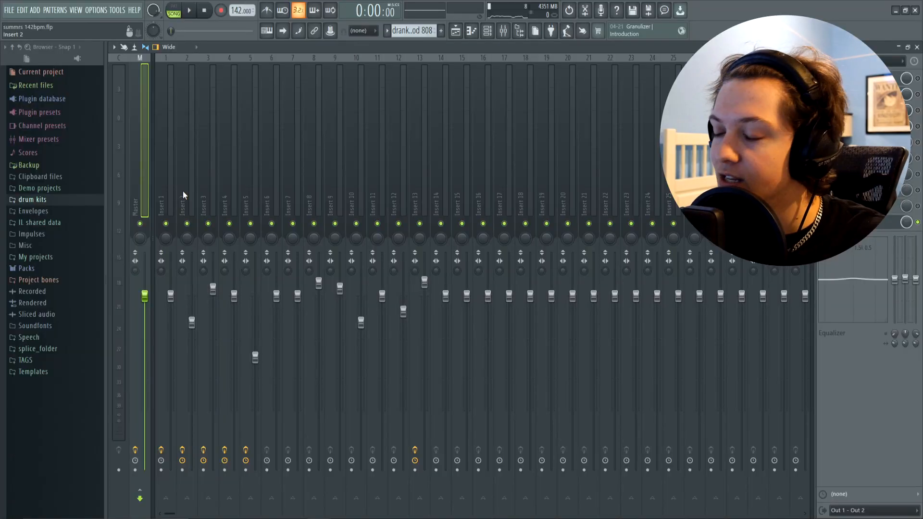
Bring back the full Playlist arrangement and play the song from the start
left_click(420, 206)
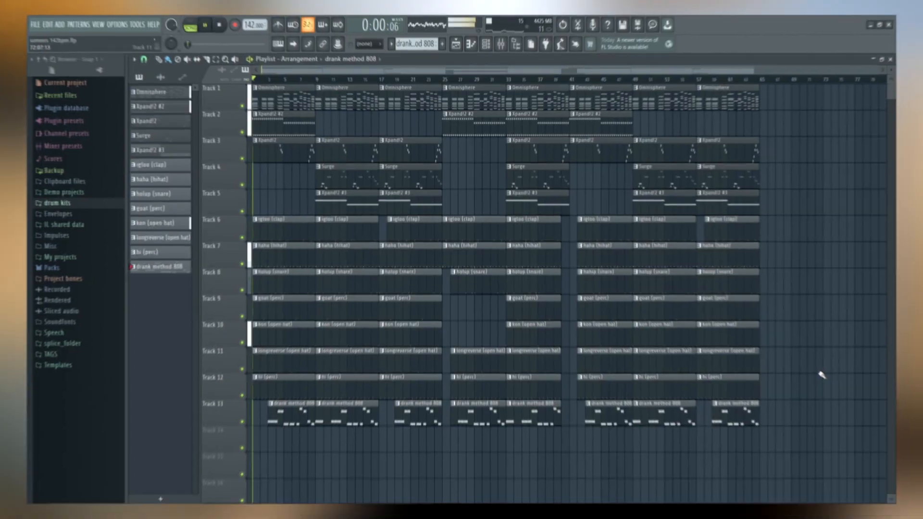
left_click(199, 26)
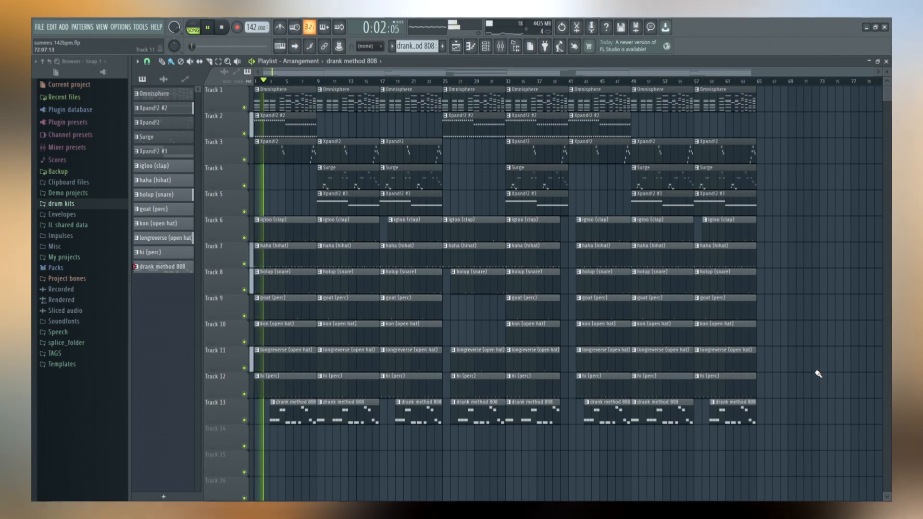